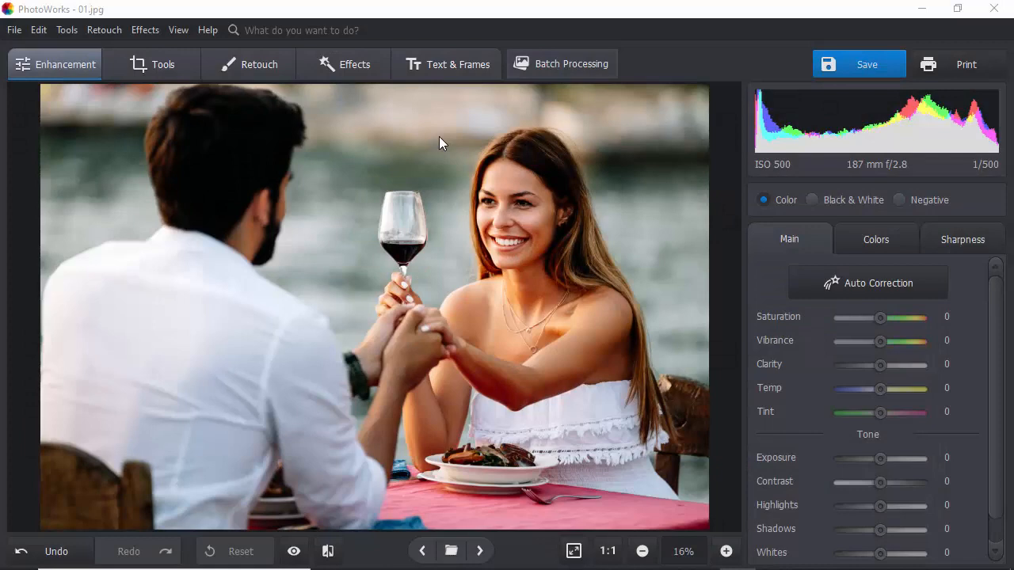
- Add a 24.05.2021 date caption, placed in the top-right corner and shrunk
left_click(447, 63)
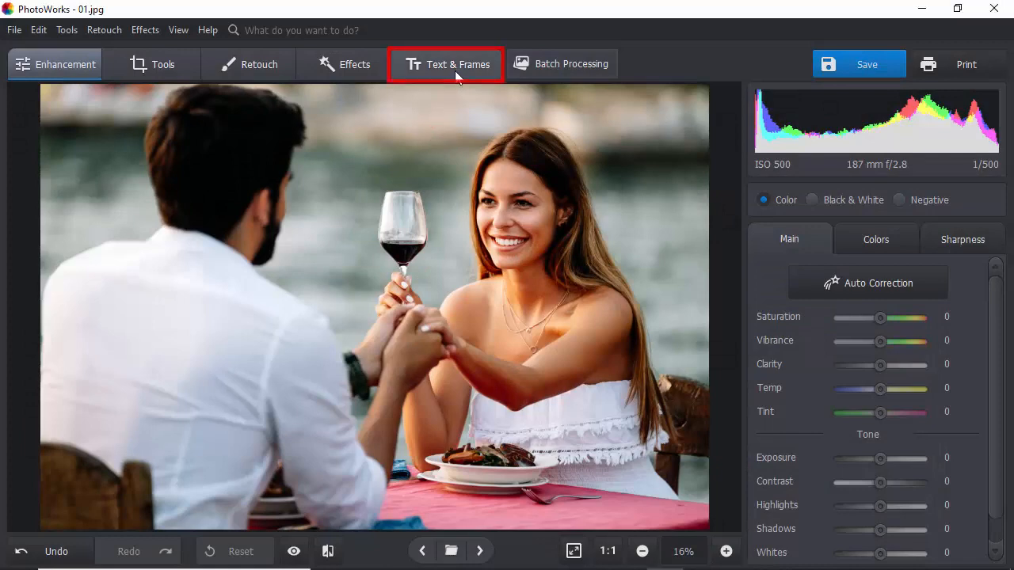
left_click(447, 63)
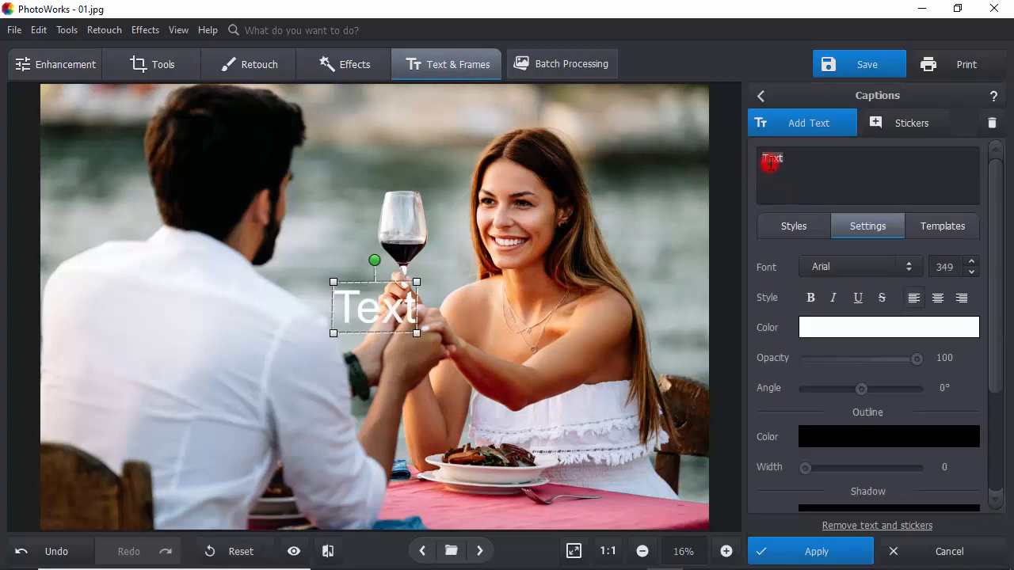
type("24.05.2021")
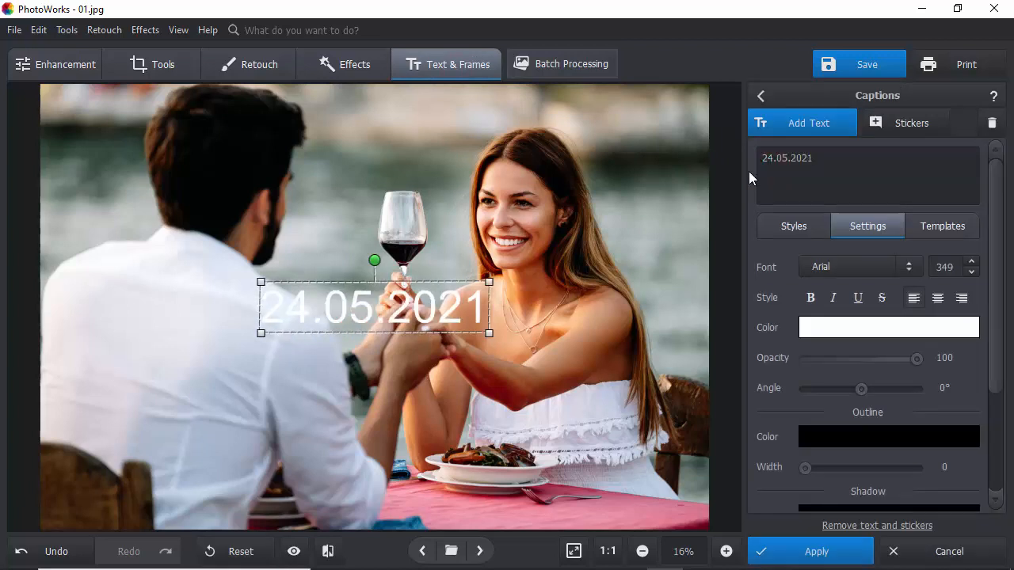
left_click_drag(373, 308, 589, 119)
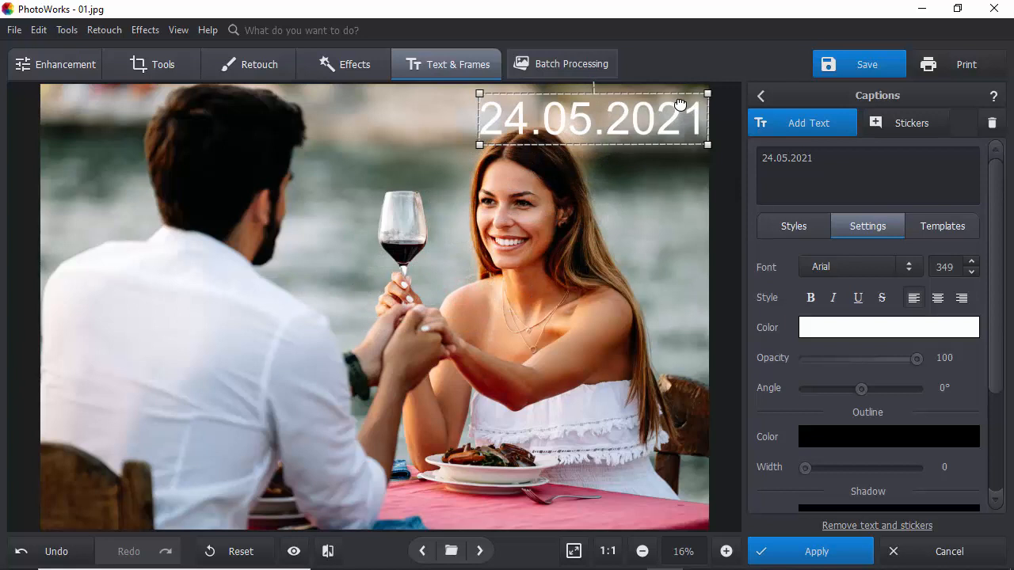
left_click_drag(707, 145, 641, 127)
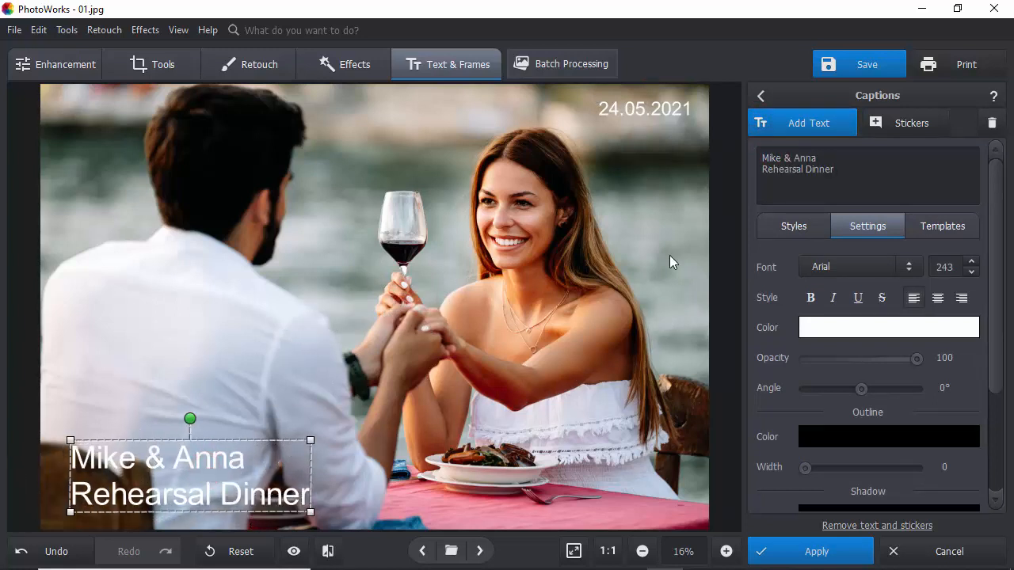
- Apply a dark italic script style to the date caption
left_click(643, 107)
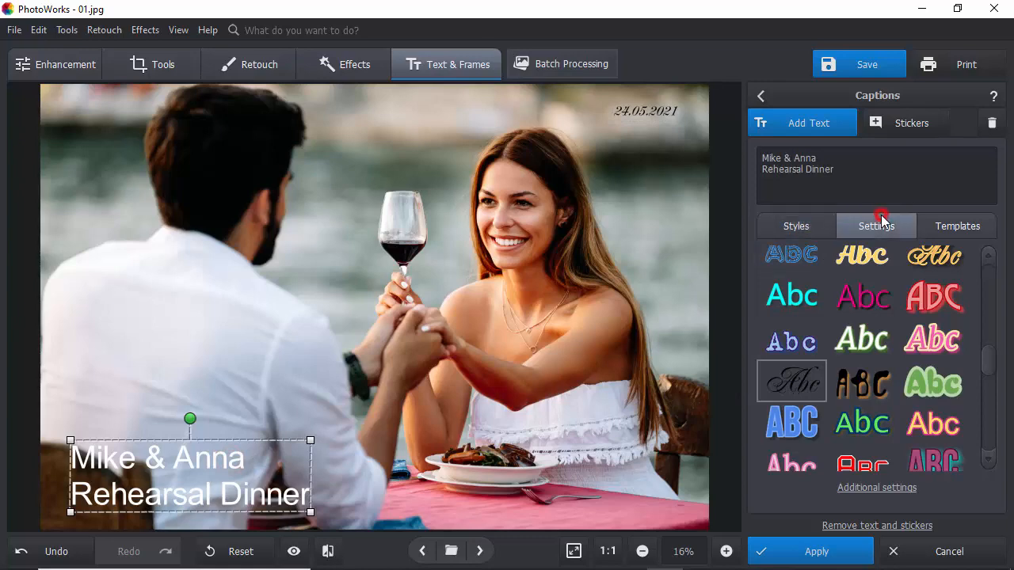
- Give the names caption a cursive script font in black, level lettering
left_click(875, 225)
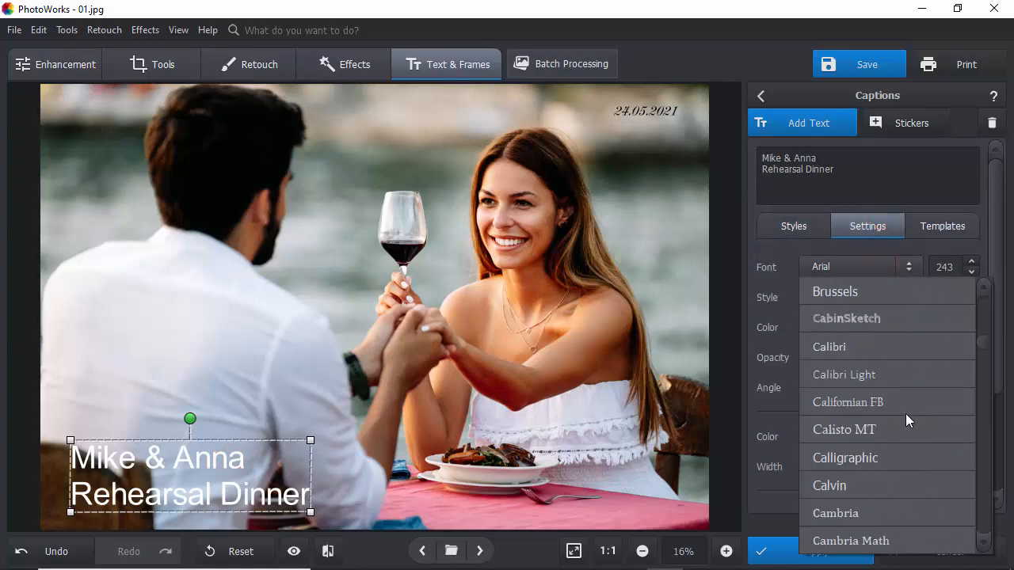
scroll("down", 3)
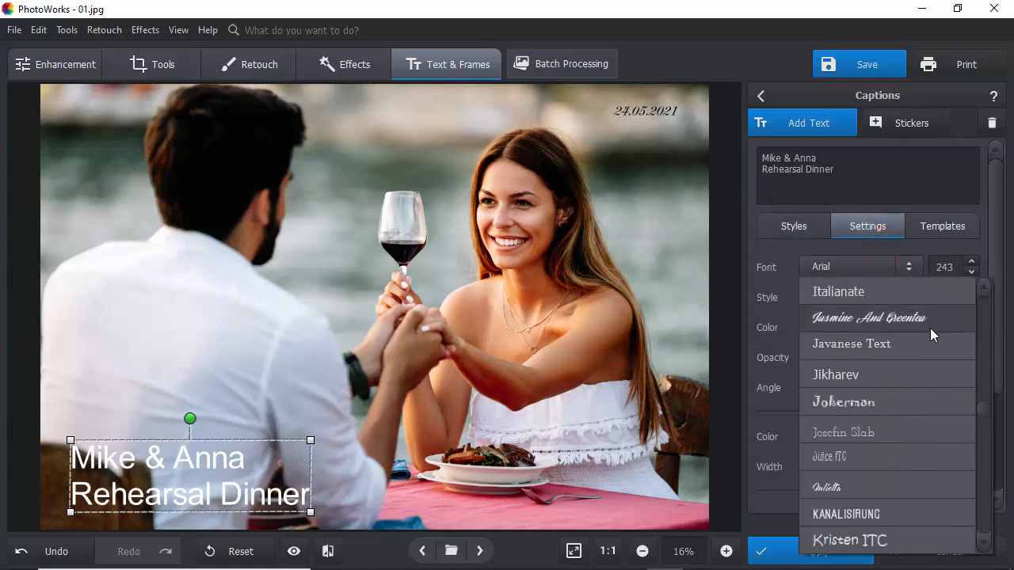
left_click(869, 317)
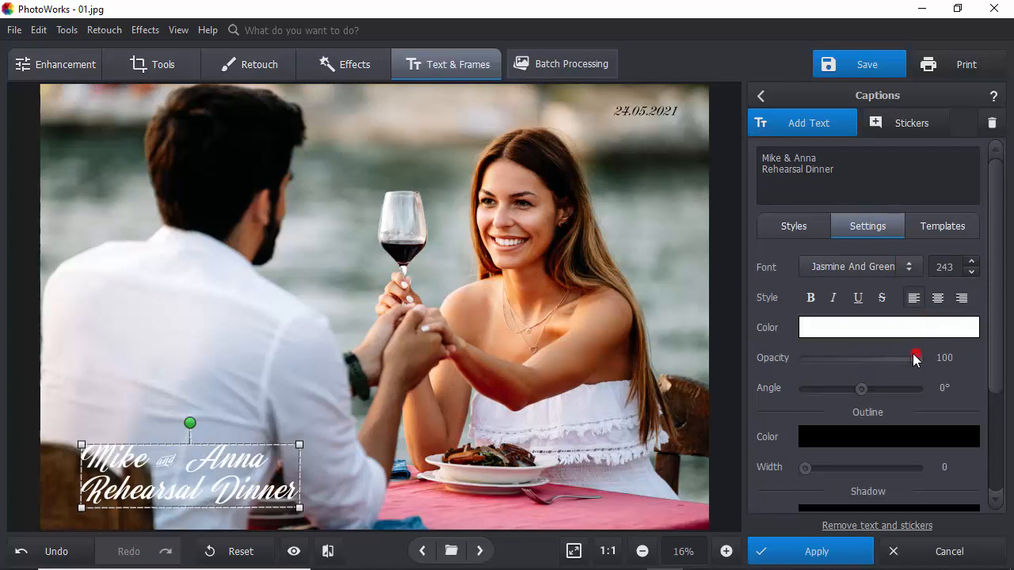
left_click(970, 393)
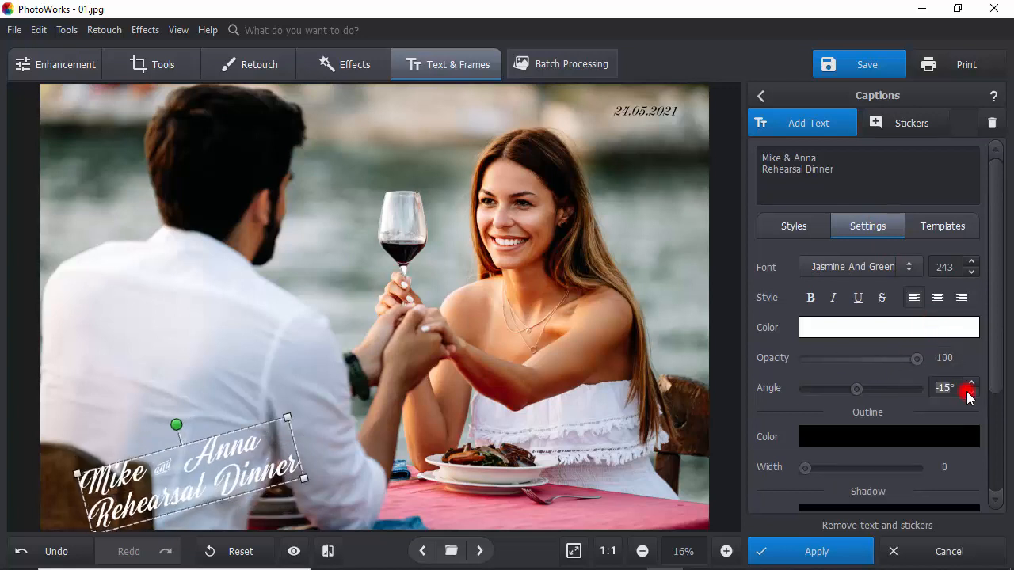
left_click(889, 327)
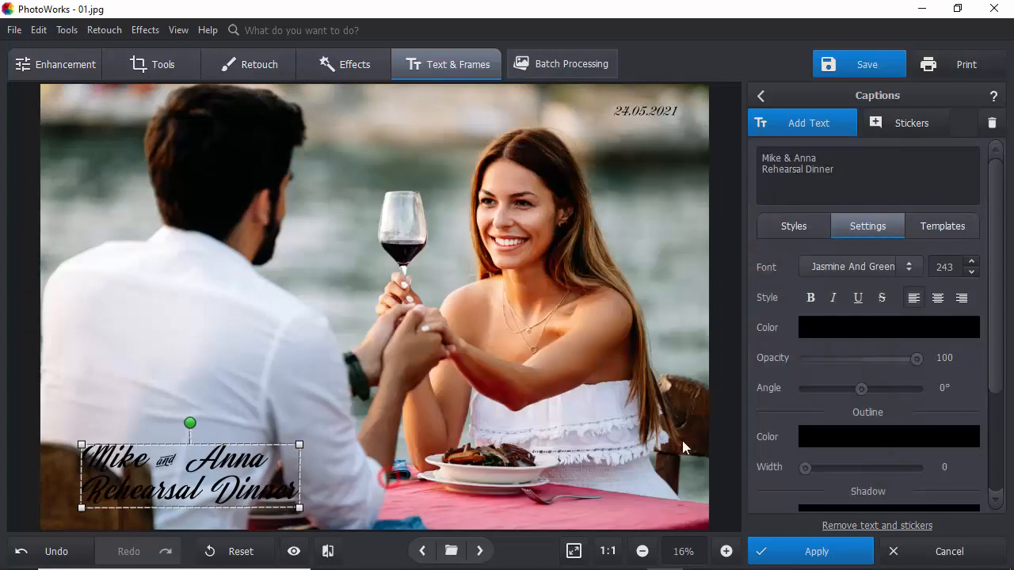
- Add a thick white outline (width 12) and a soft shadow, and apply the changes
left_click(888, 327)
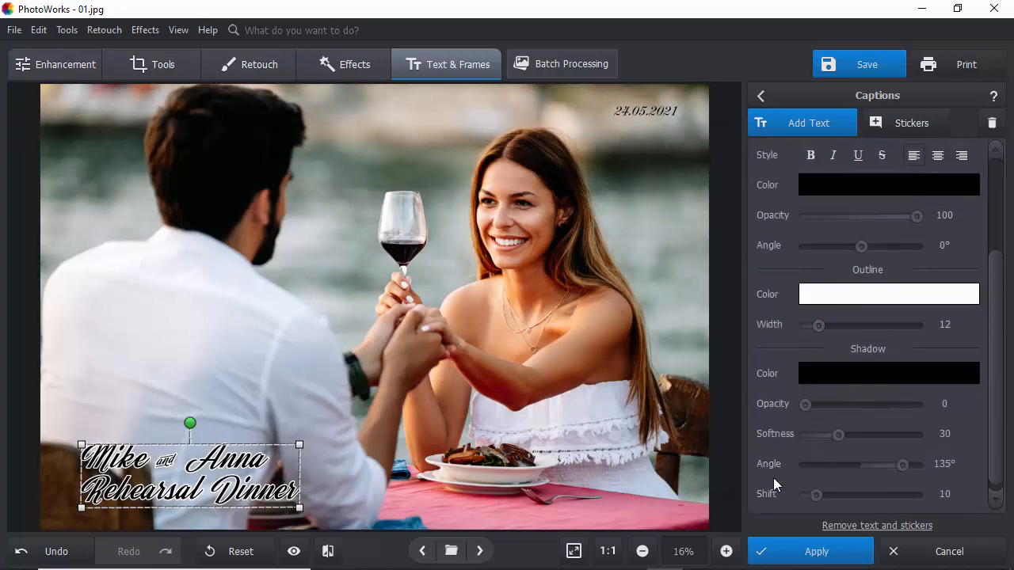
left_click_drag(805, 404, 888, 396)
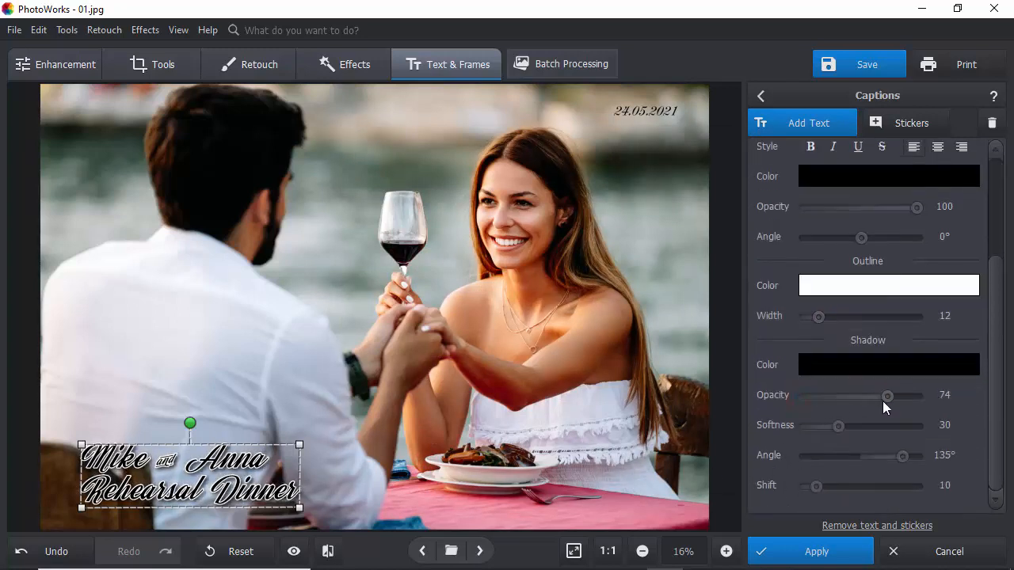
left_click_drag(888, 396, 875, 396)
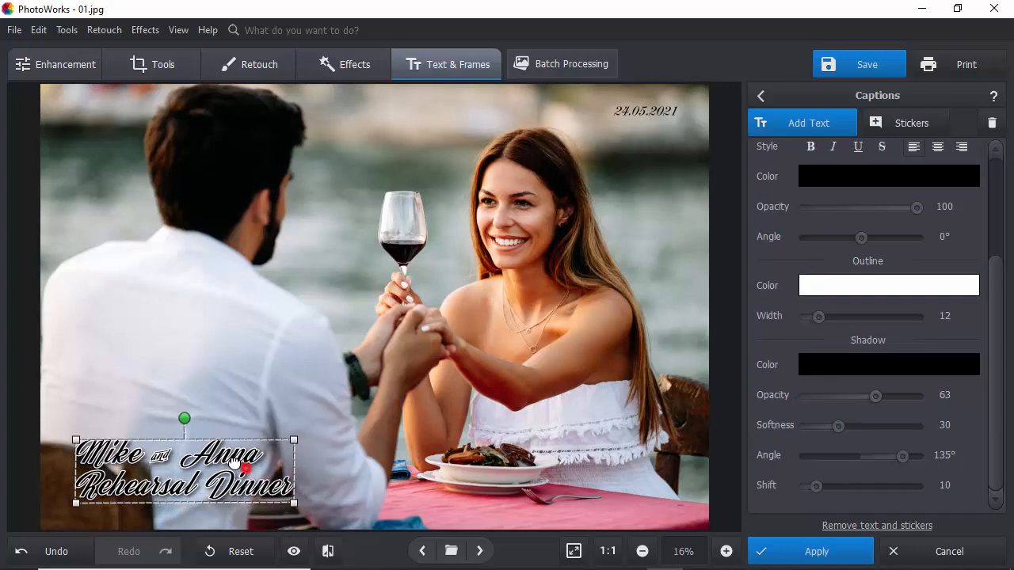
left_click(645, 111)
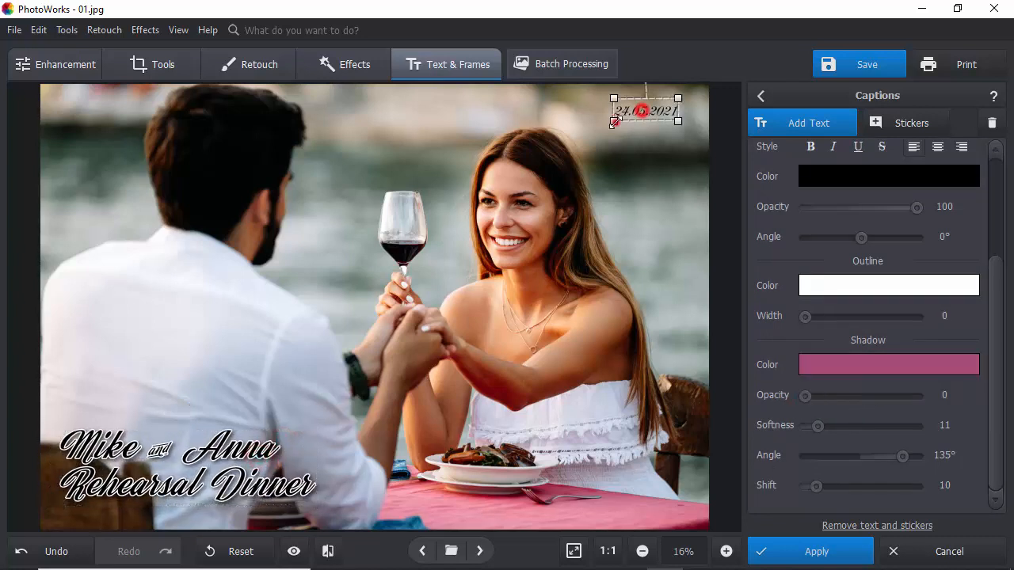
left_click(603, 172)
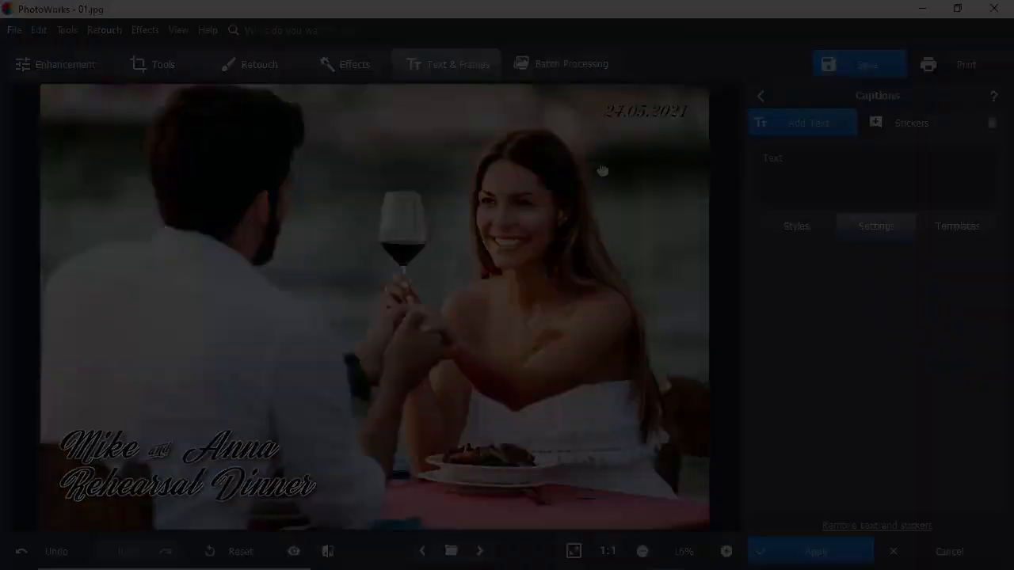
- On photo 02, place a yellow paper banner behind the Martin's First Day at School caption
left_click(479, 552)
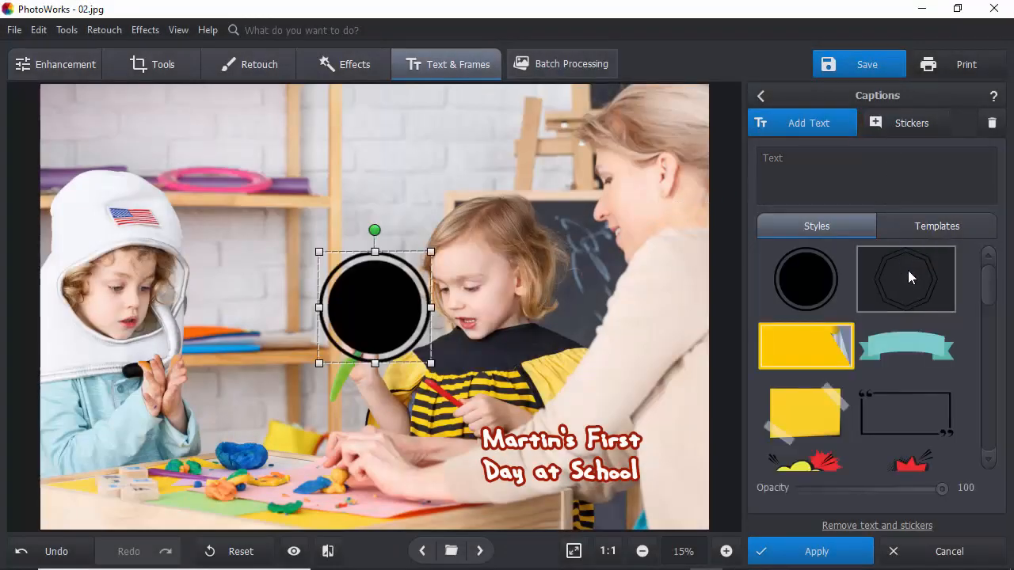
left_click(805, 345)
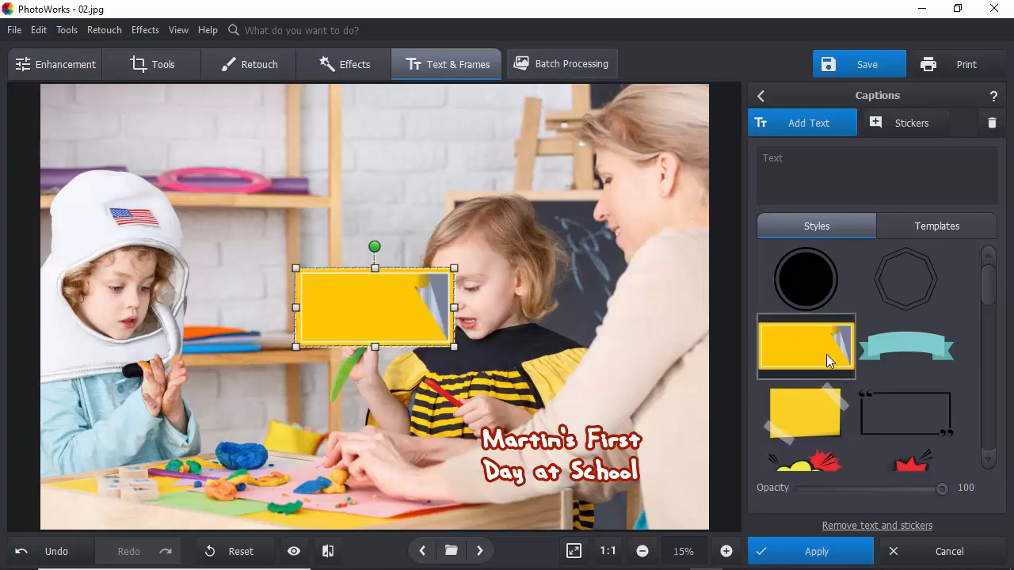
left_click_drag(374, 308, 550, 450)
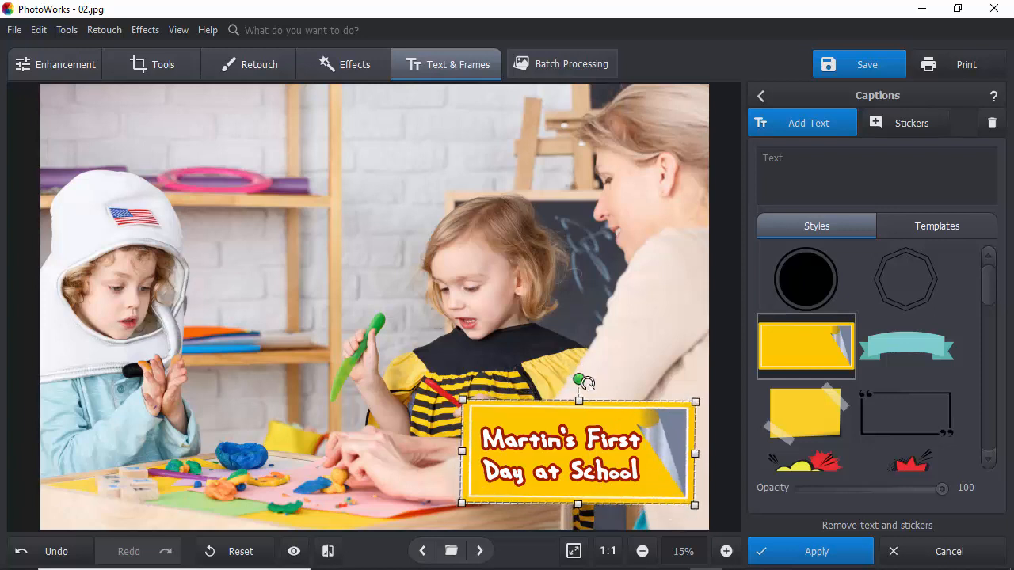
- Save the banner caption as a template for batch use
left_click(937, 225)
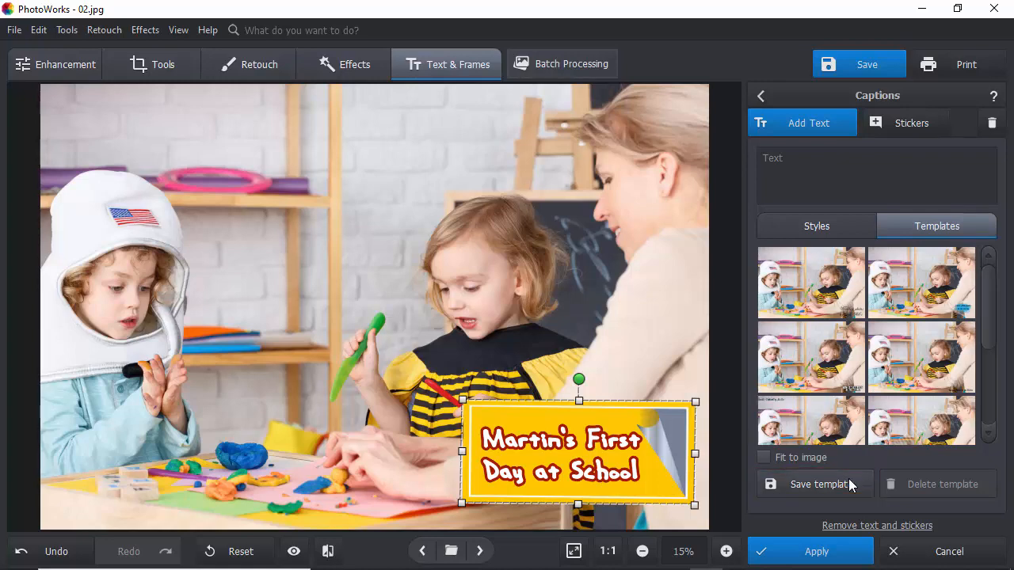
left_click(561, 64)
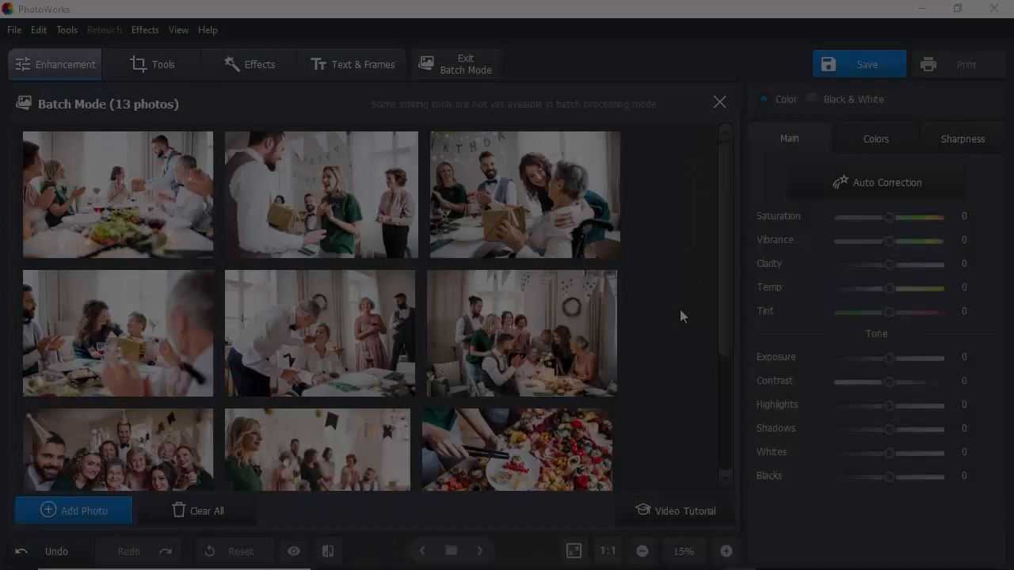
- Add an Olivia's Birthday caption to all 13 photos in small yellow lettering at bottom-left
scroll("down", 3)
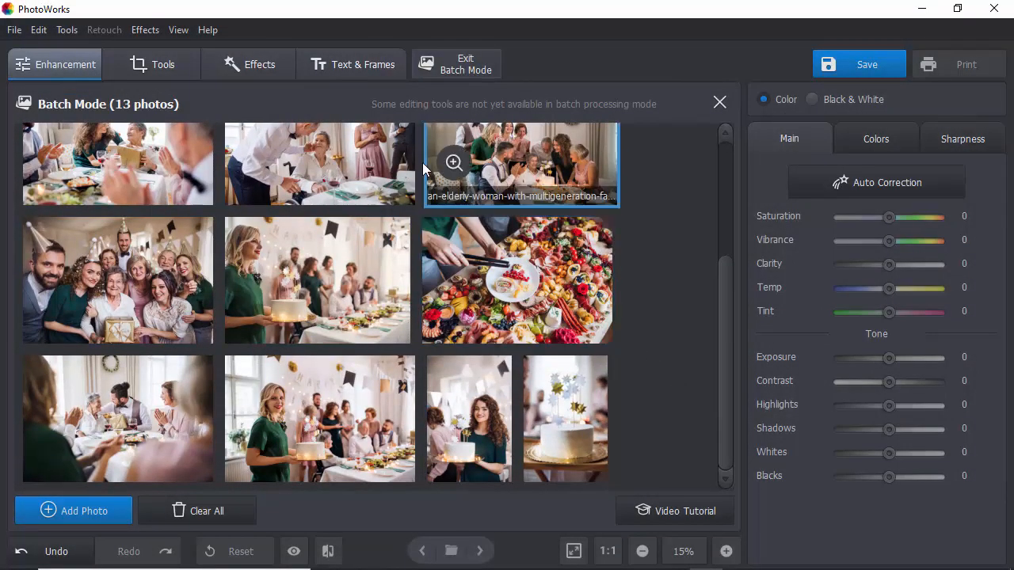
left_click(352, 63)
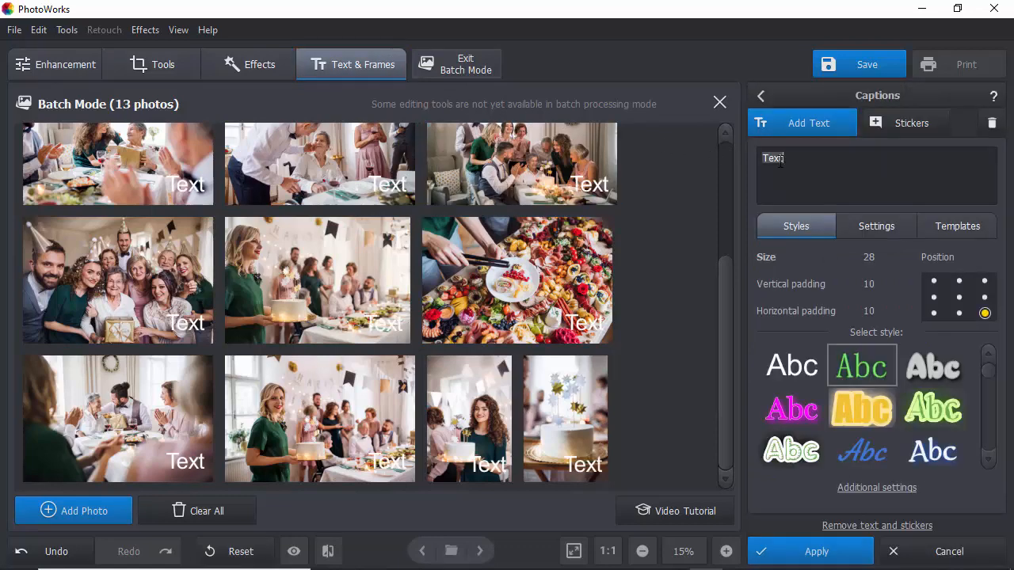
left_click(862, 450)
type("Olivia's Birthday")
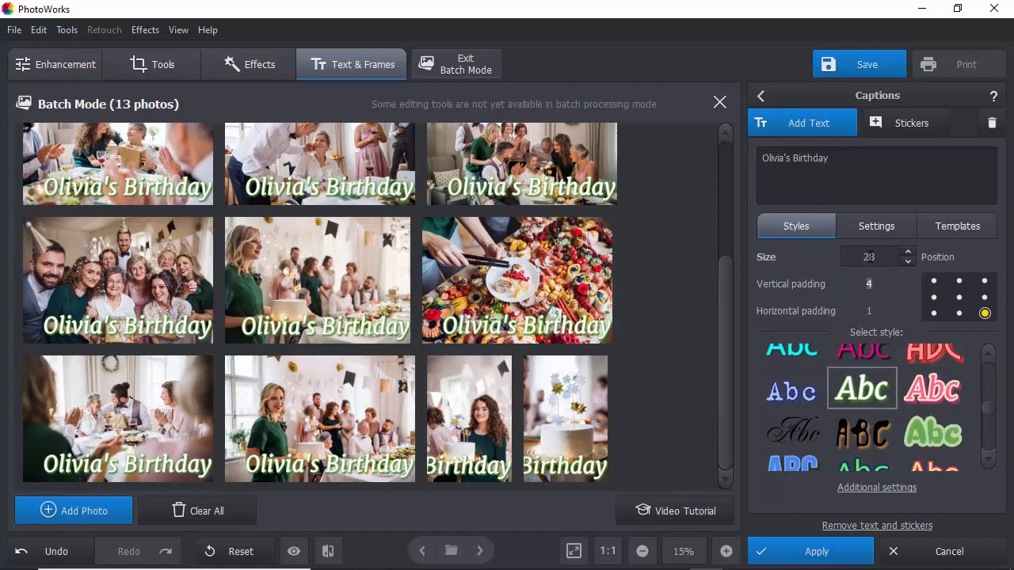
left_click(933, 314)
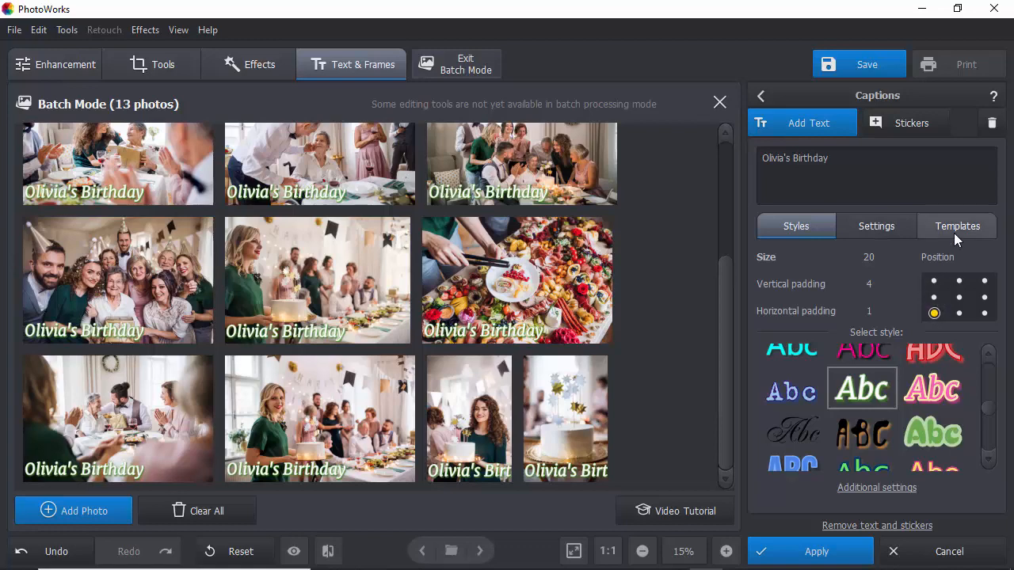
- Apply the saved signature template to the batch and save the images as JPG
left_click(957, 225)
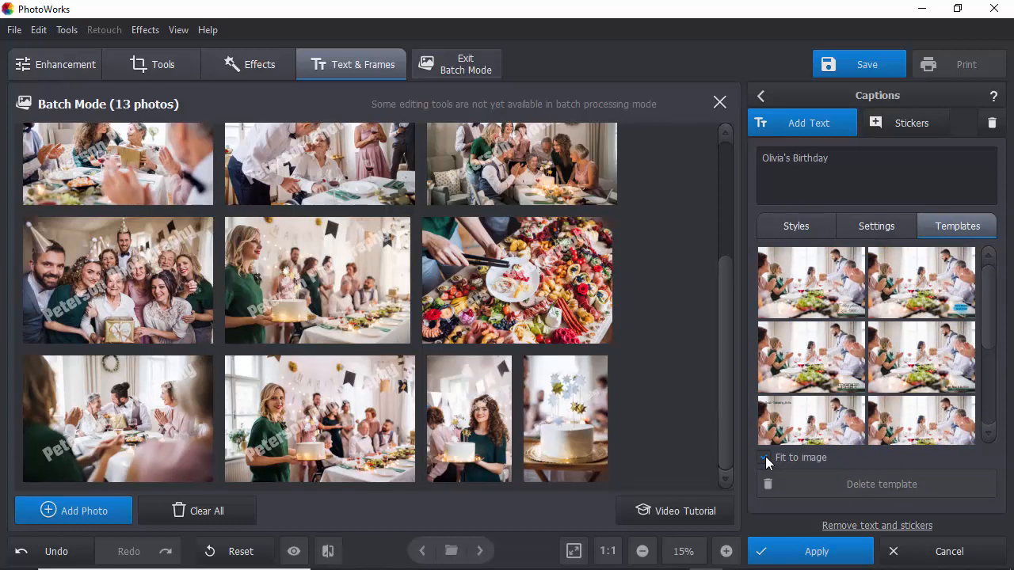
left_click(761, 95)
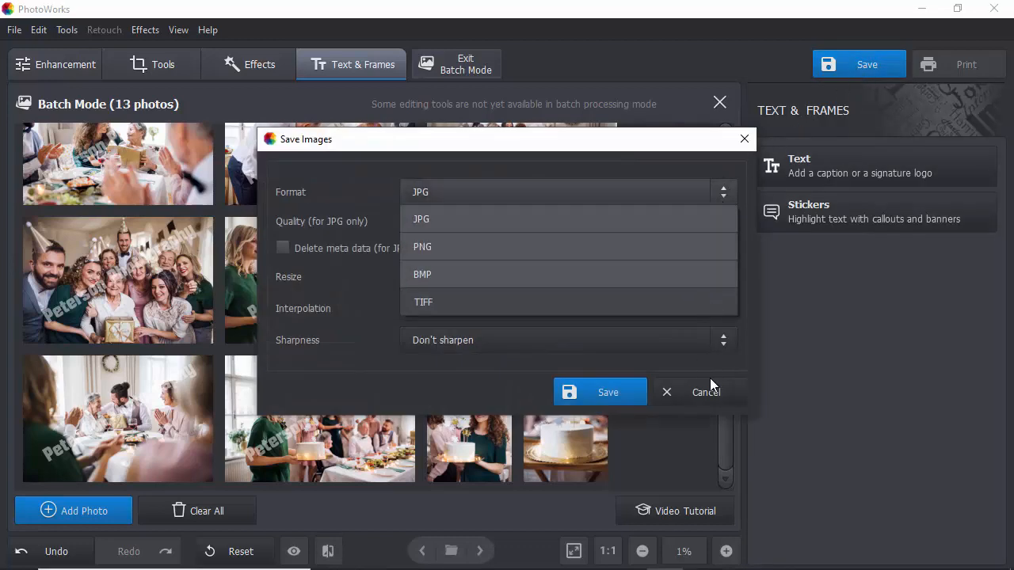
left_click(704, 392)
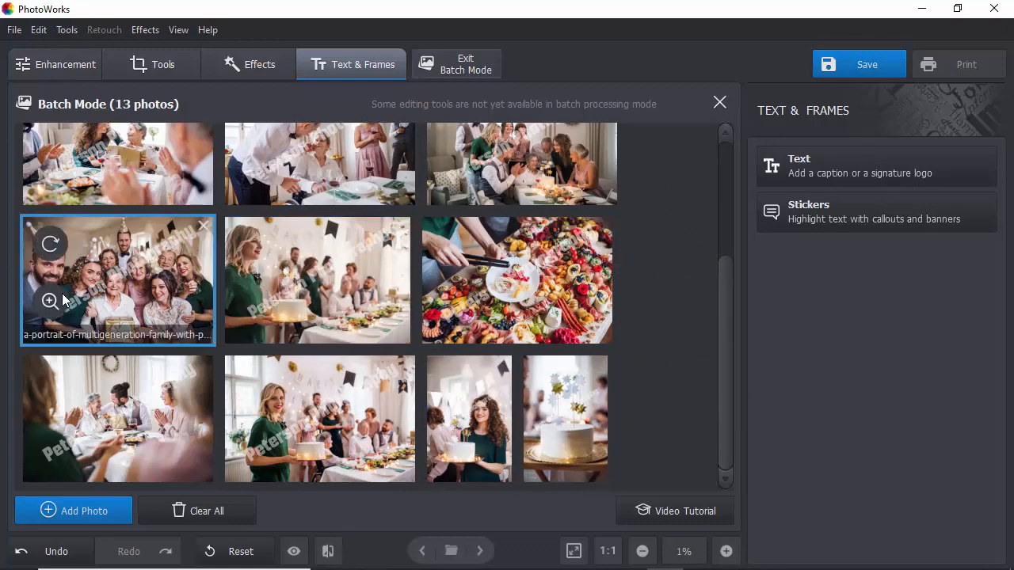